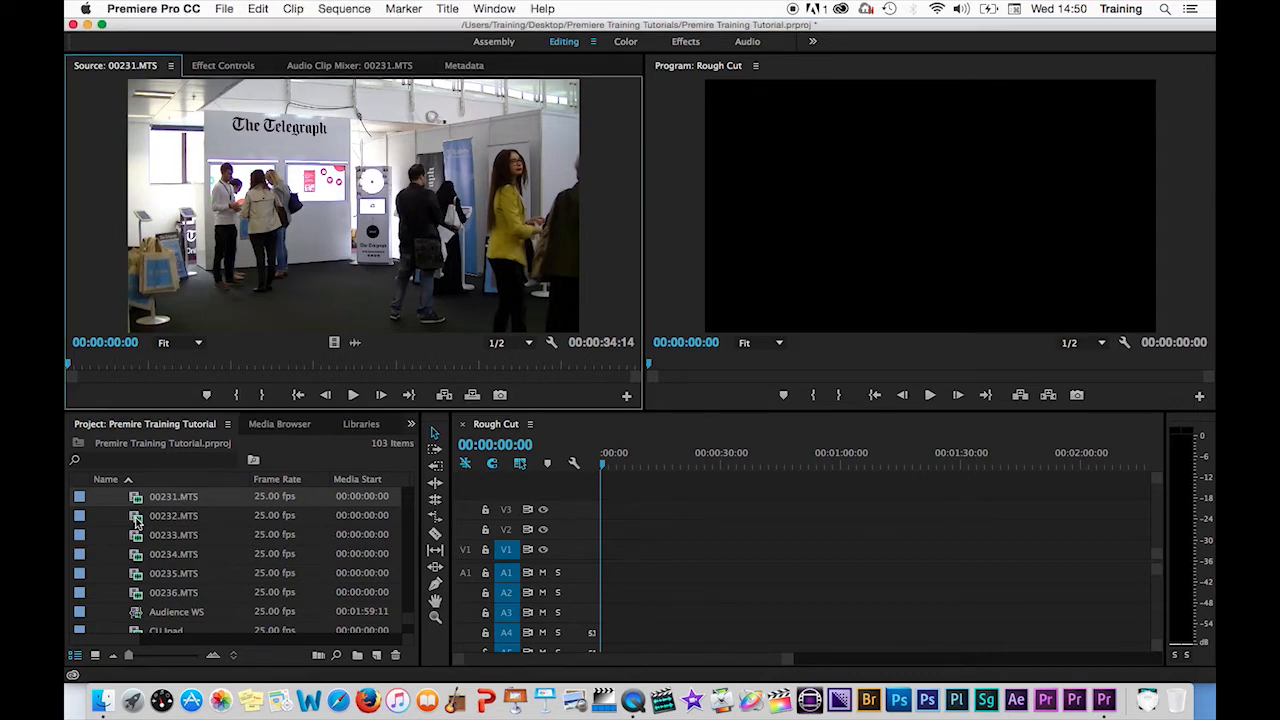
- Load 00233.MTS into the Source Monitor and scrub through its Telegraph topic-wheel footage
double_click(172, 516)
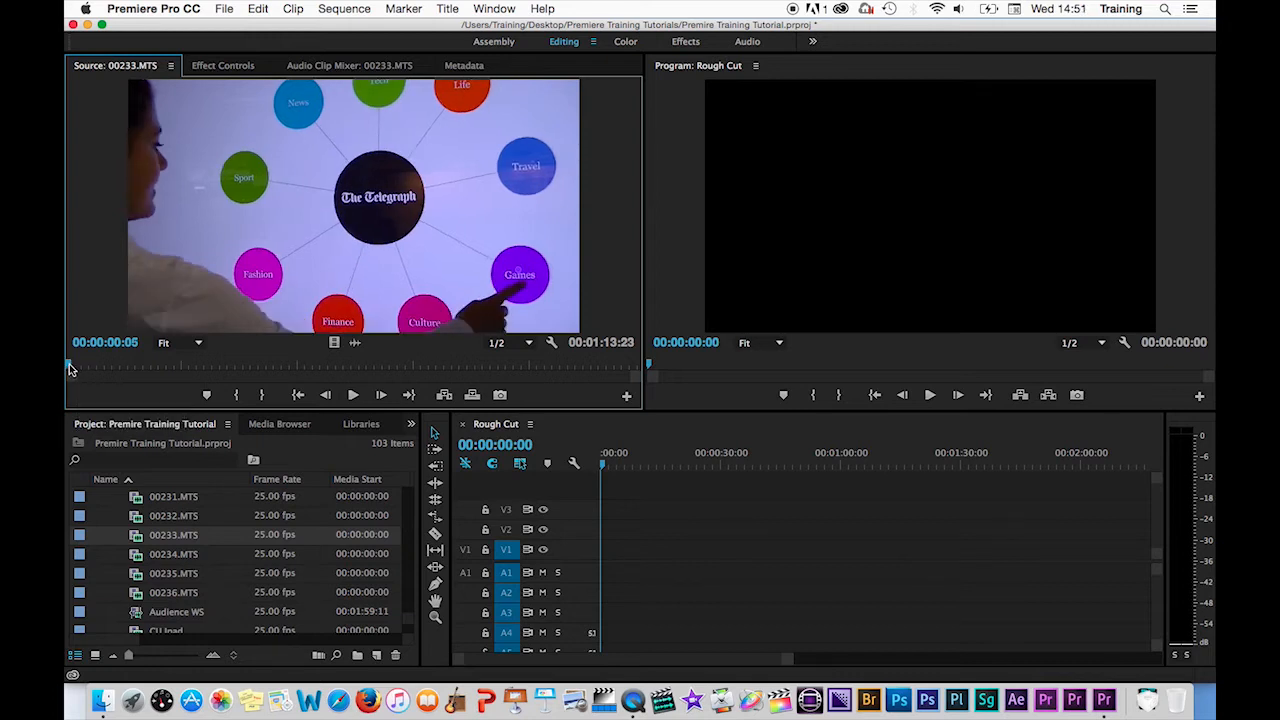
left_click_drag(70, 368, 176, 368)
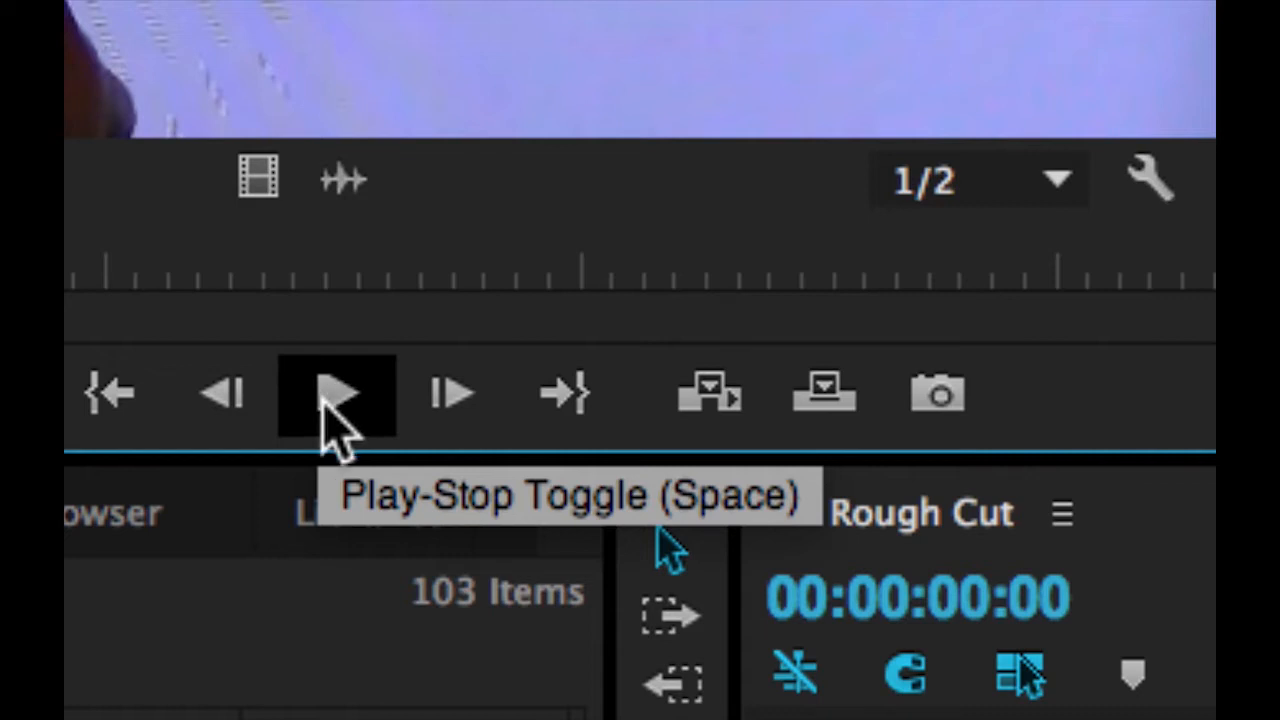
left_click(336, 392)
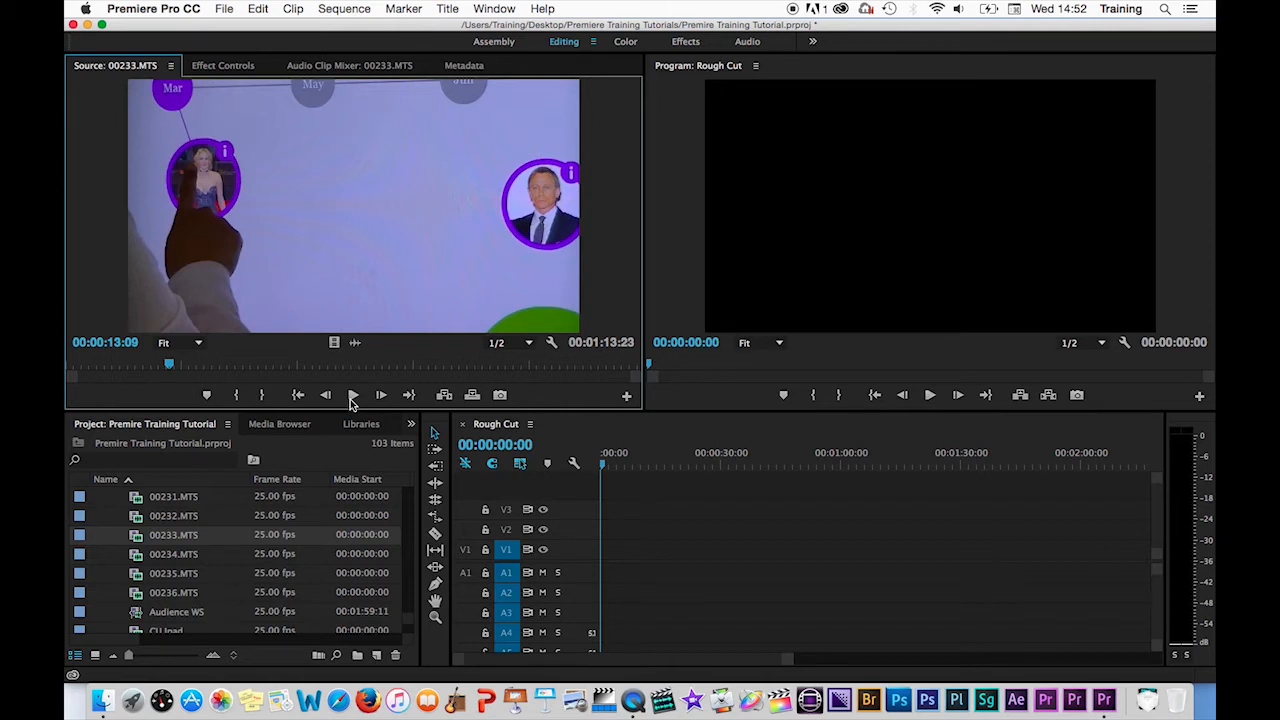
left_click(352, 394)
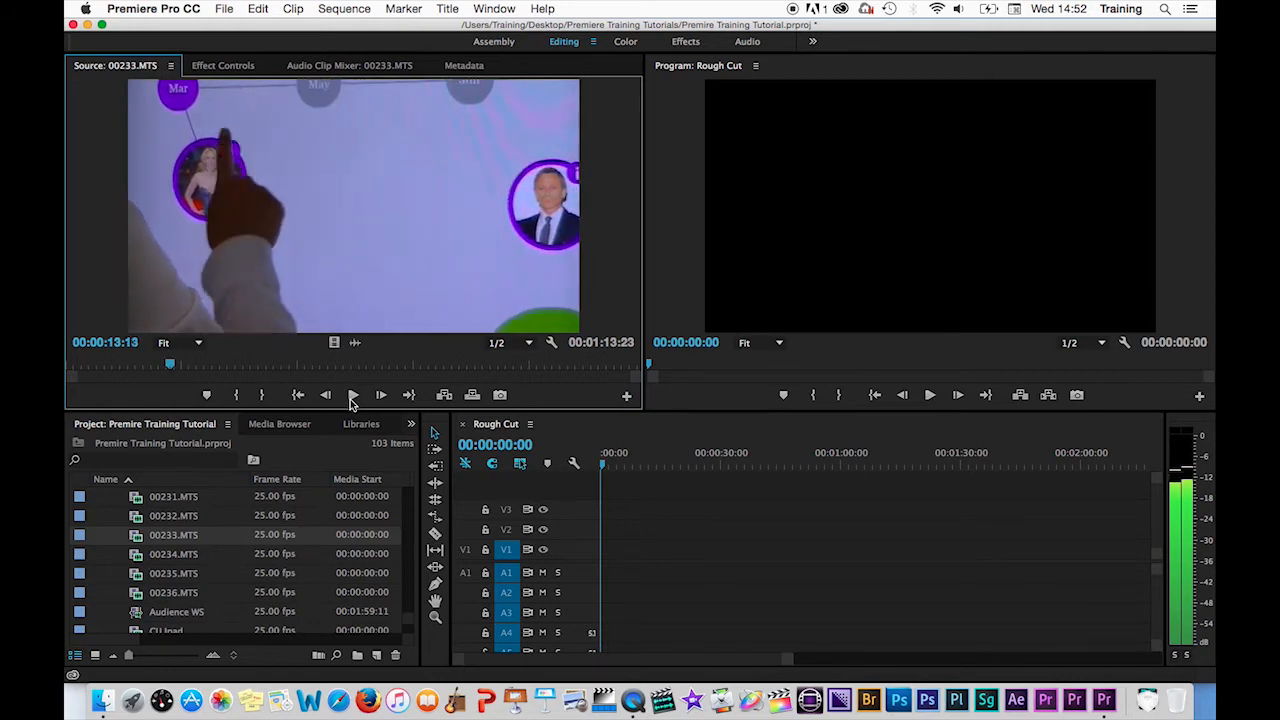
left_click(380, 394)
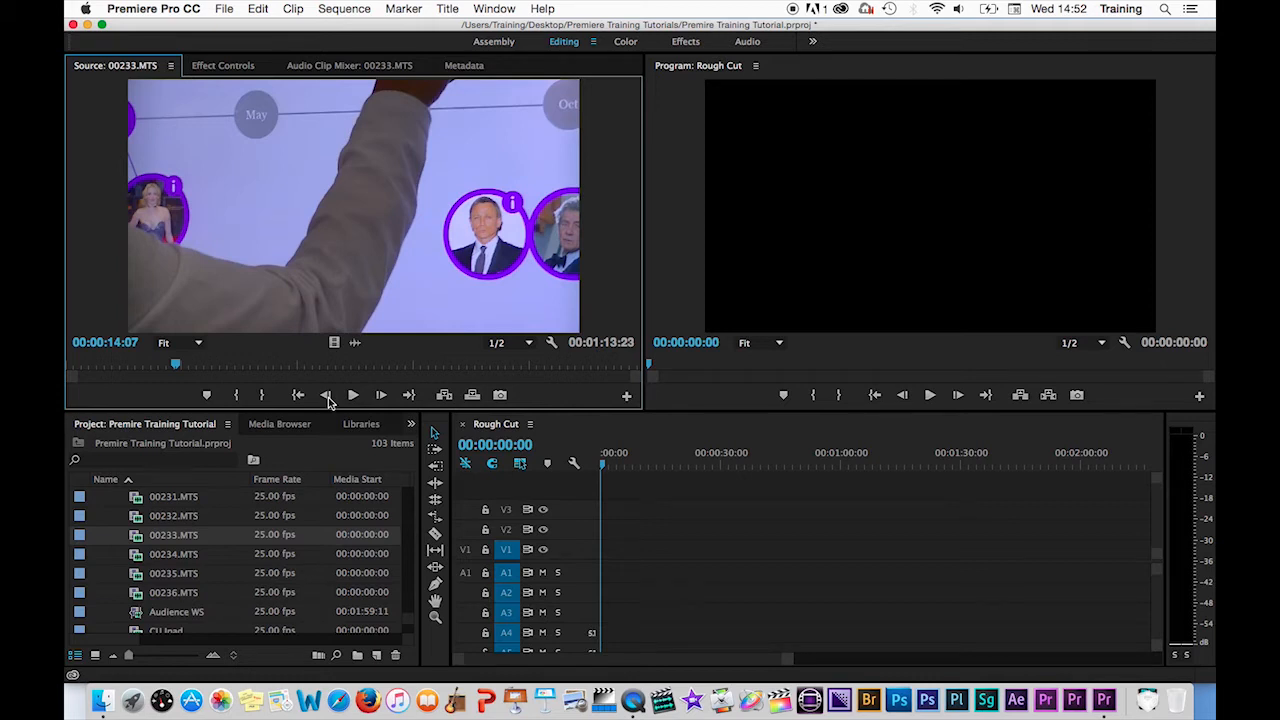
left_click(352, 394)
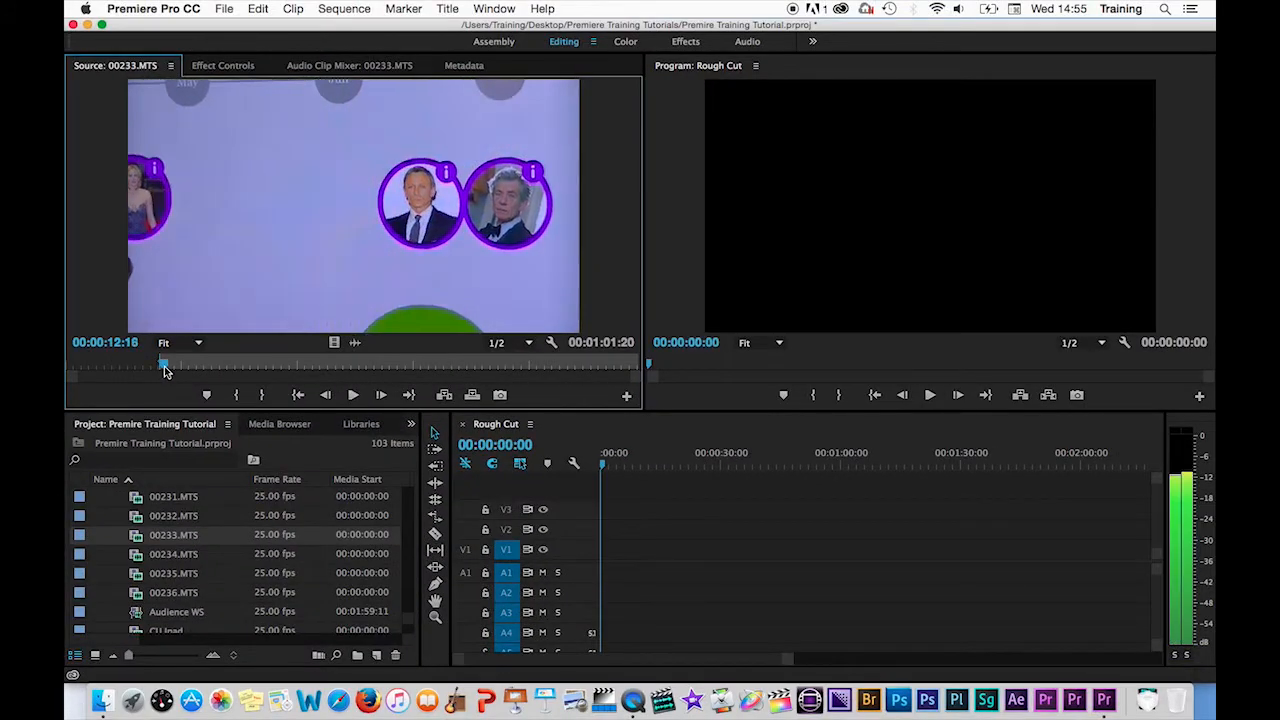
- Lengthen the marked In/Out range on 00233.MTS to about two seconds three frames
left_click_drag(164, 364, 188, 364)
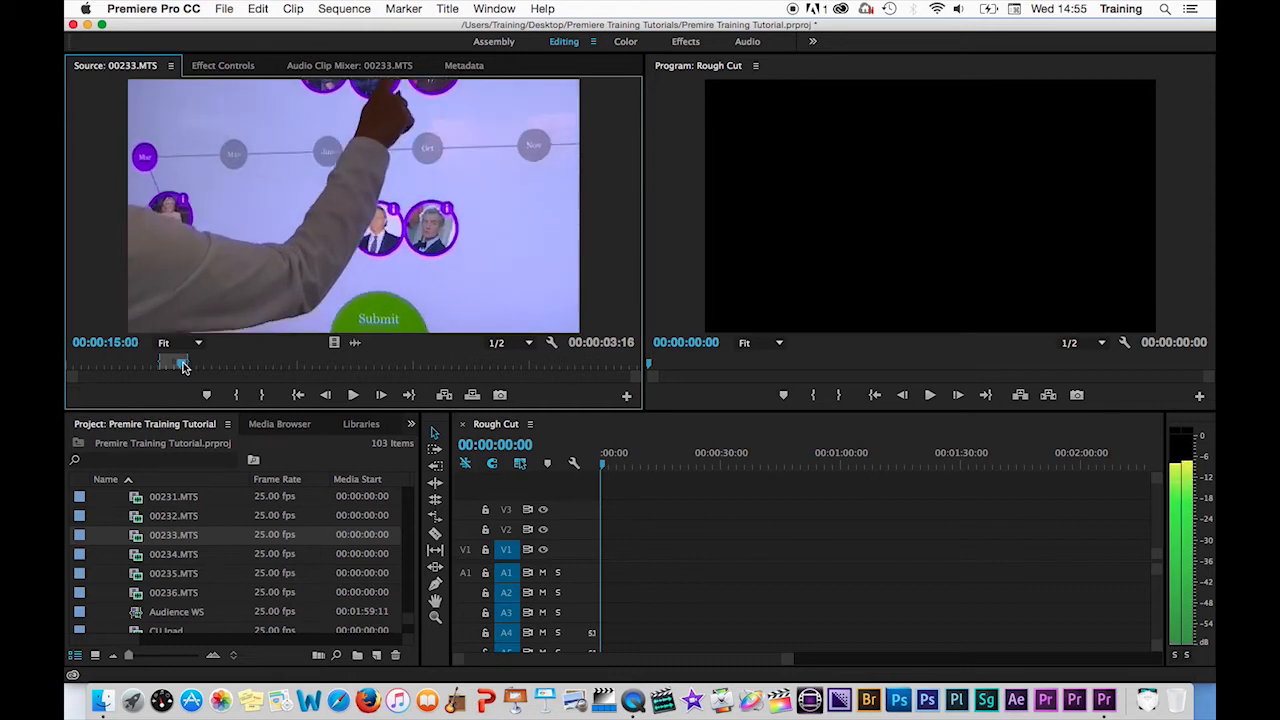
left_click_drag(182, 364, 176, 364)
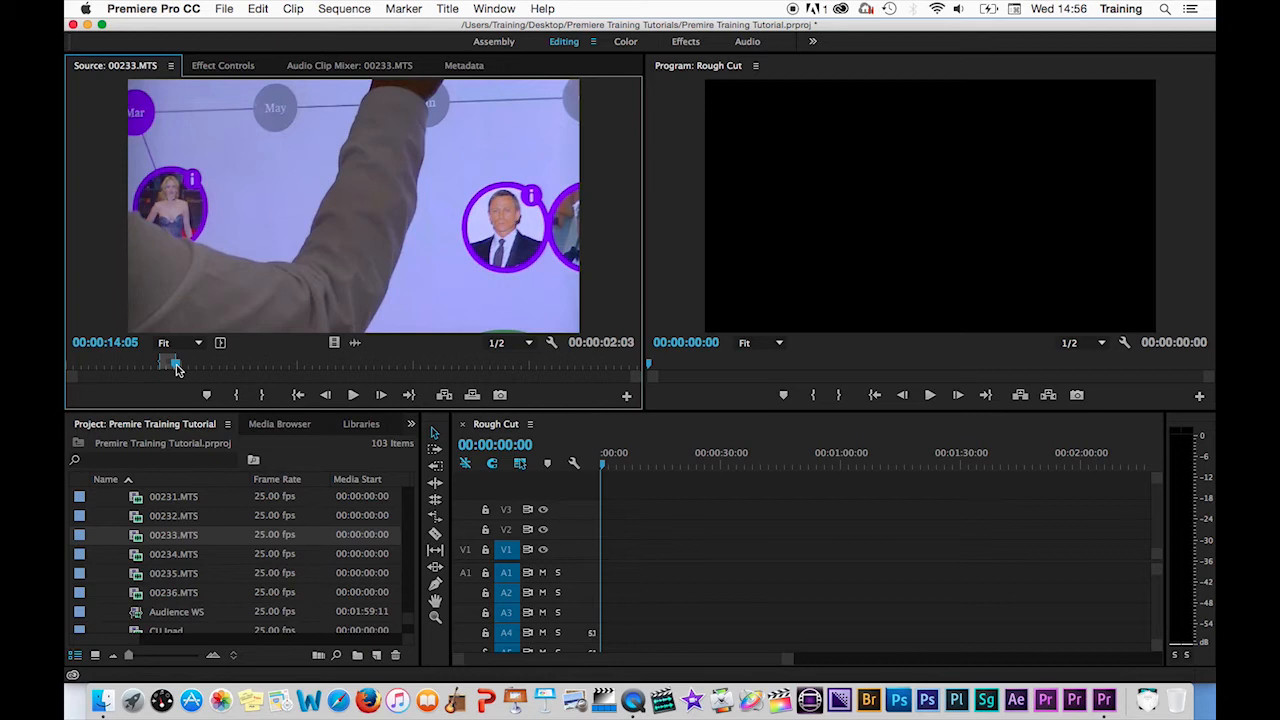
mouse_move(344, 216)
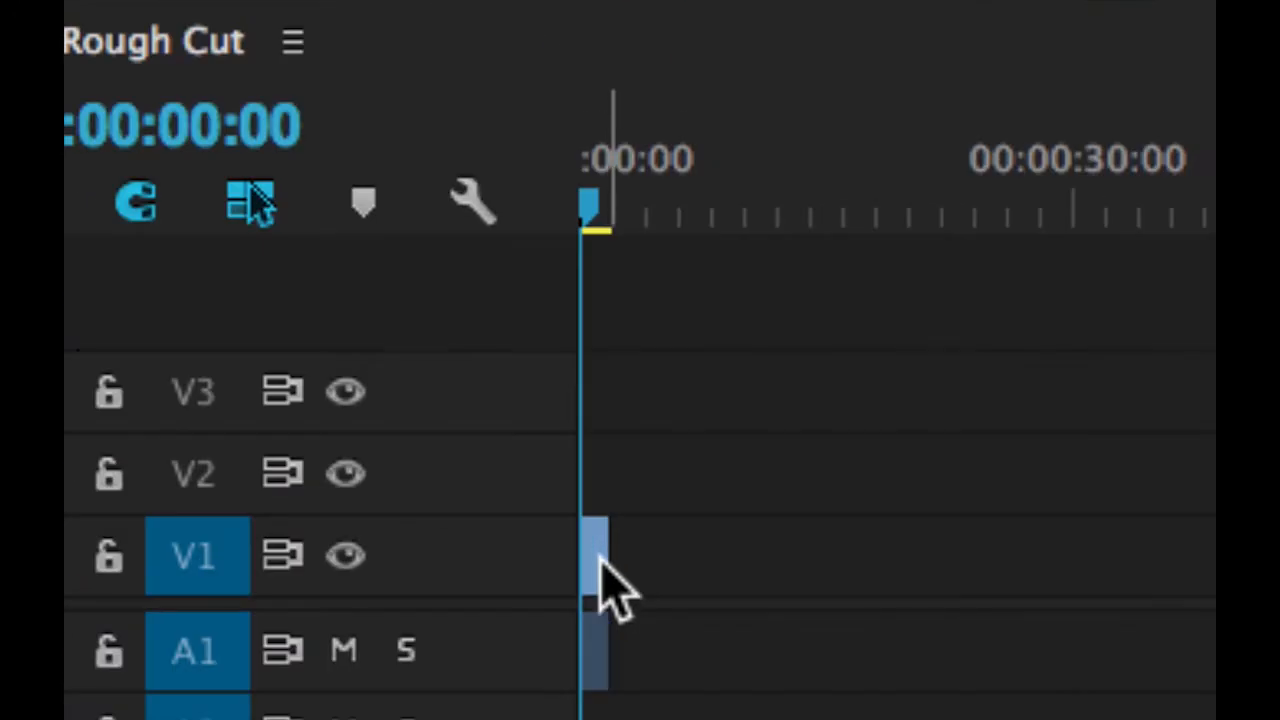
mouse_move(516, 584)
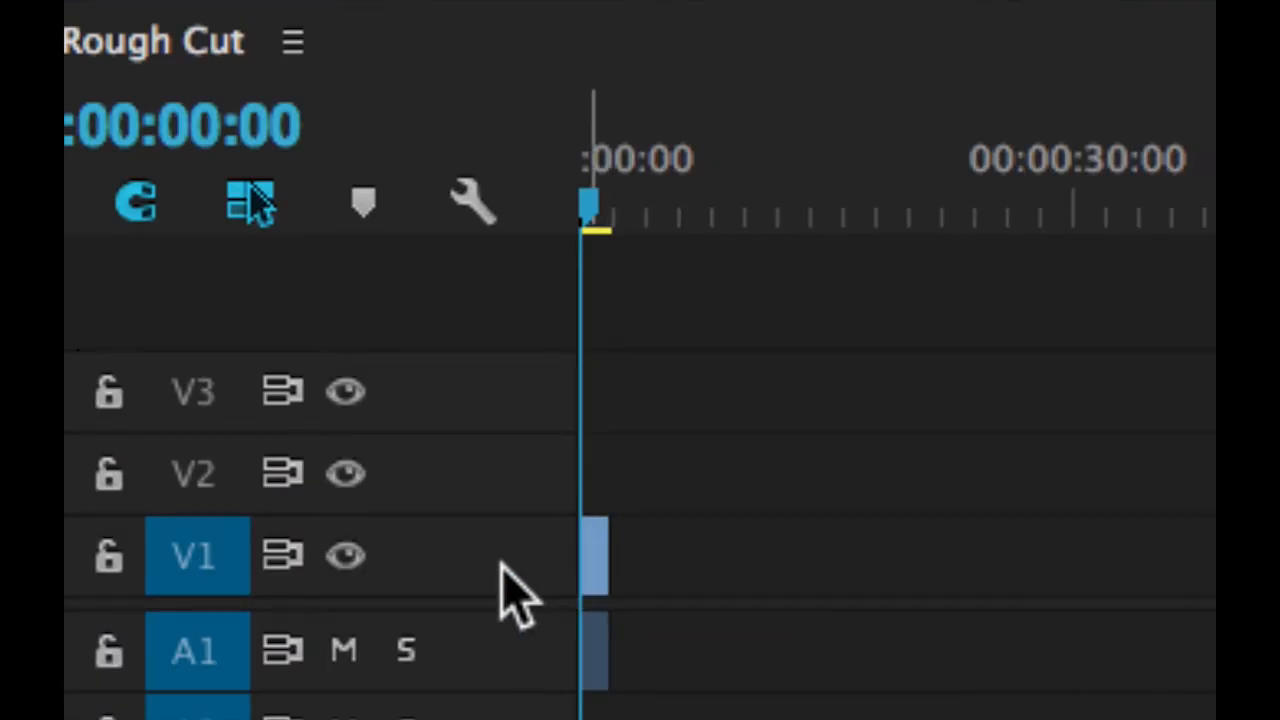
mouse_move(590, 664)
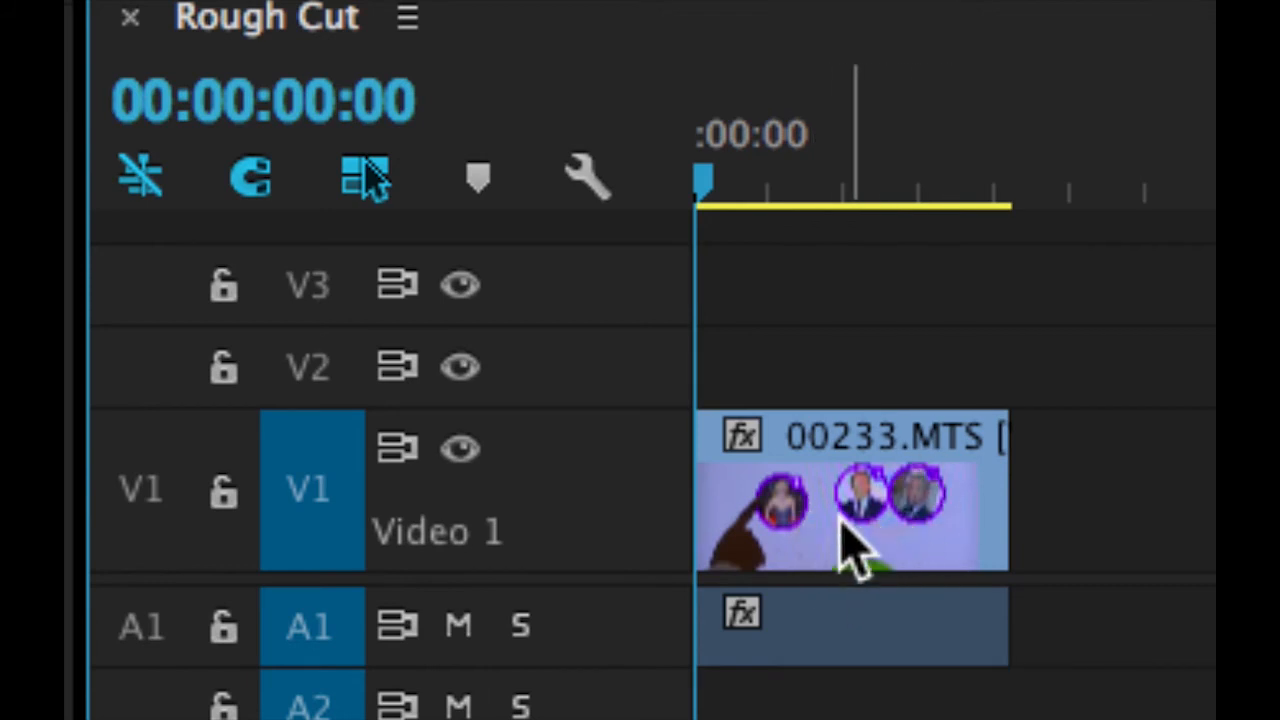
- Scroll the timeline view around the 00233.MTS clip on Video 1
scroll("down", 3)
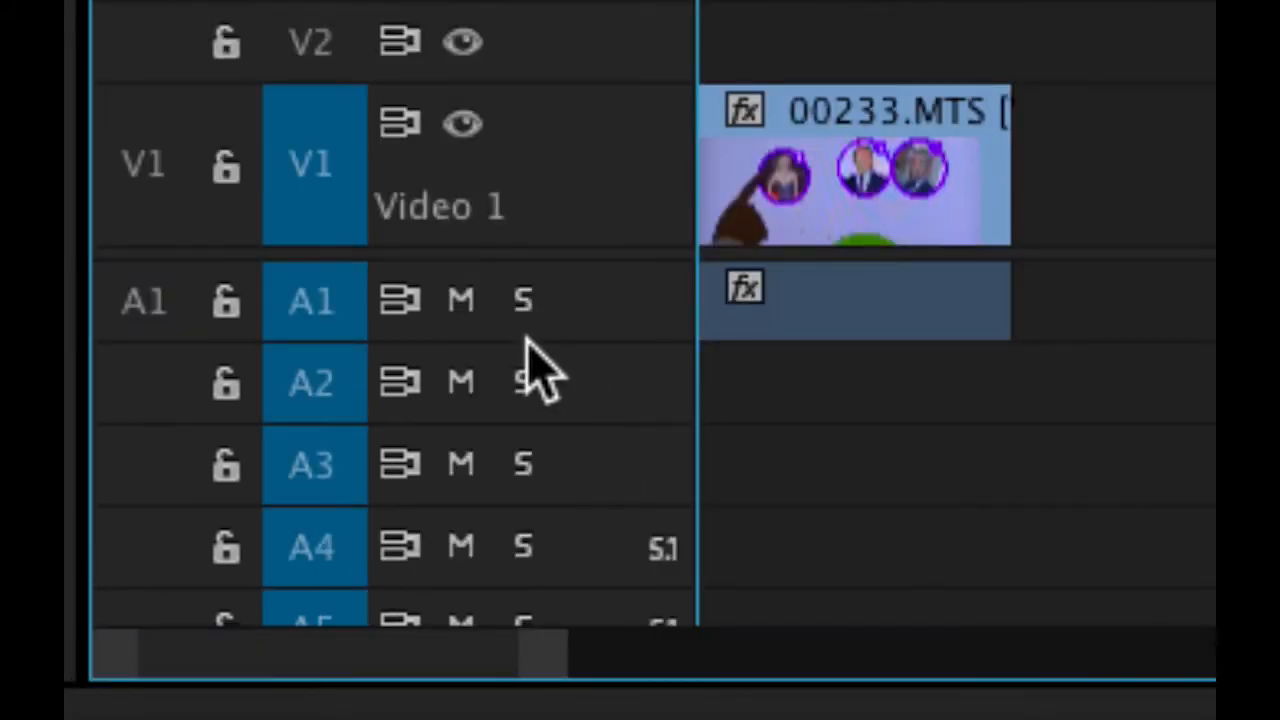
mouse_move(564, 544)
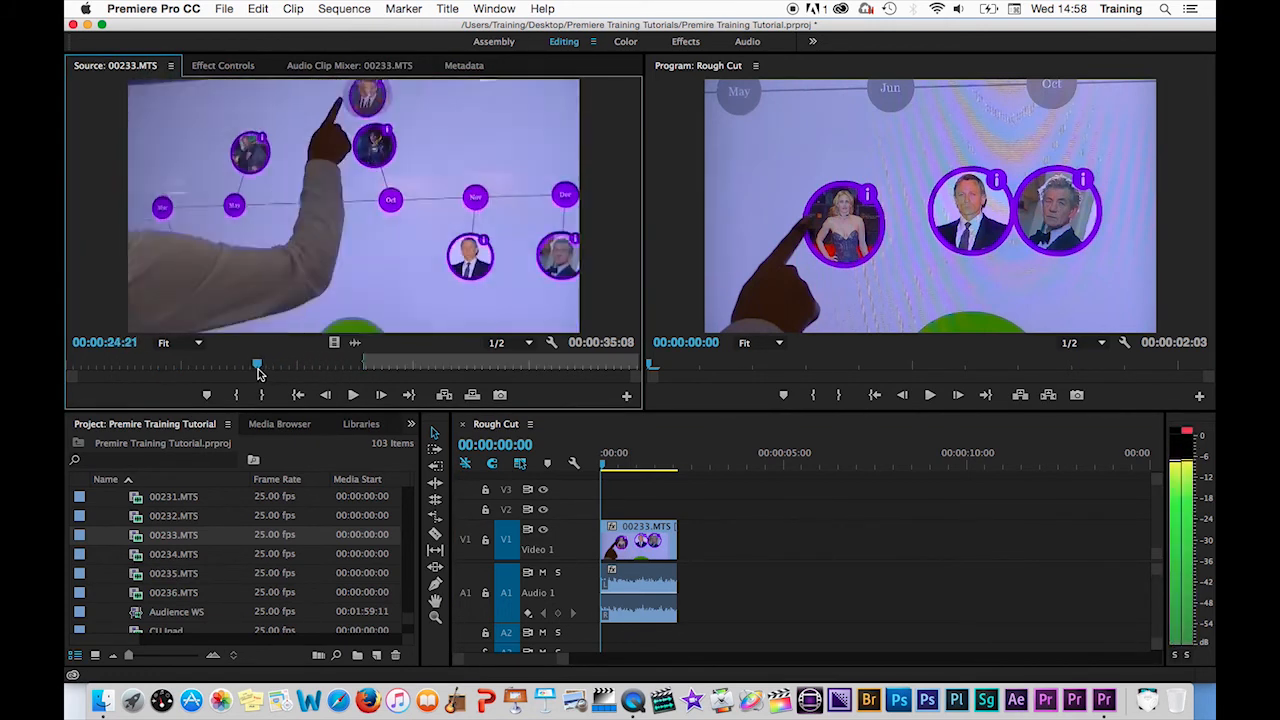
- Scrub 00233.MTS to a later section, then load 00234.MTS for previewing
left_click_drag(258, 364, 284, 364)
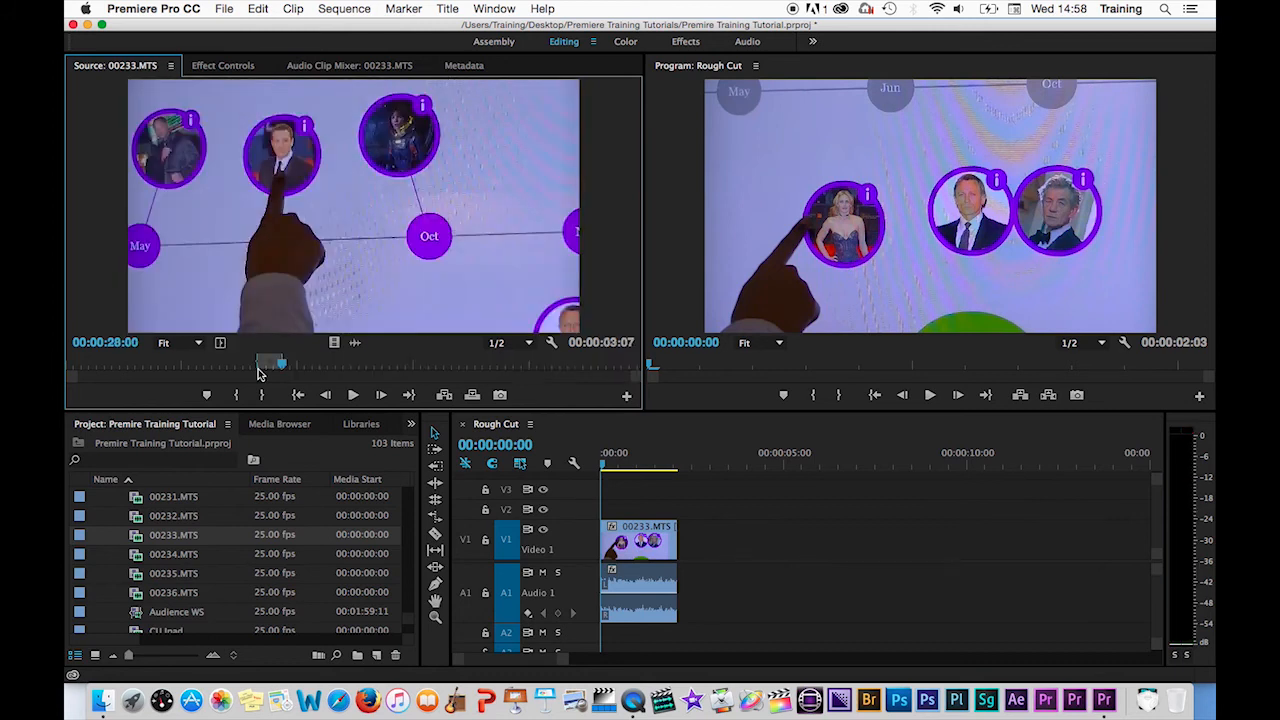
mouse_move(548, 276)
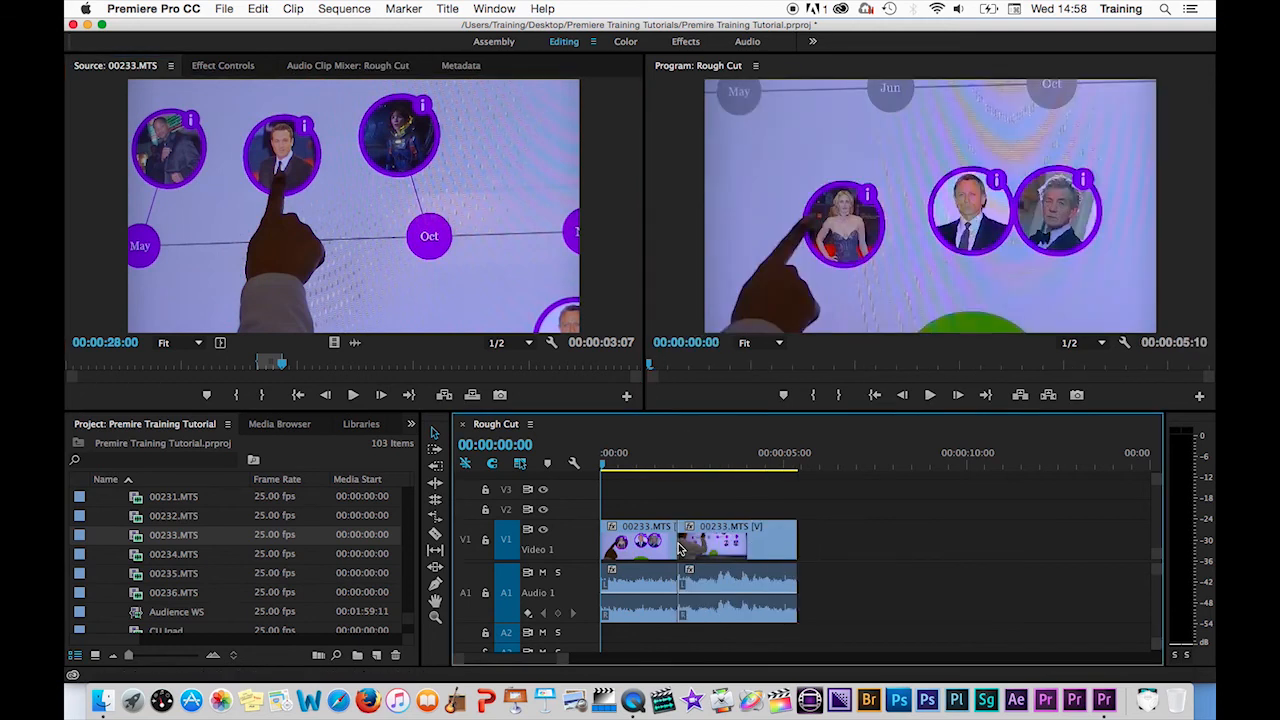
mouse_move(700, 544)
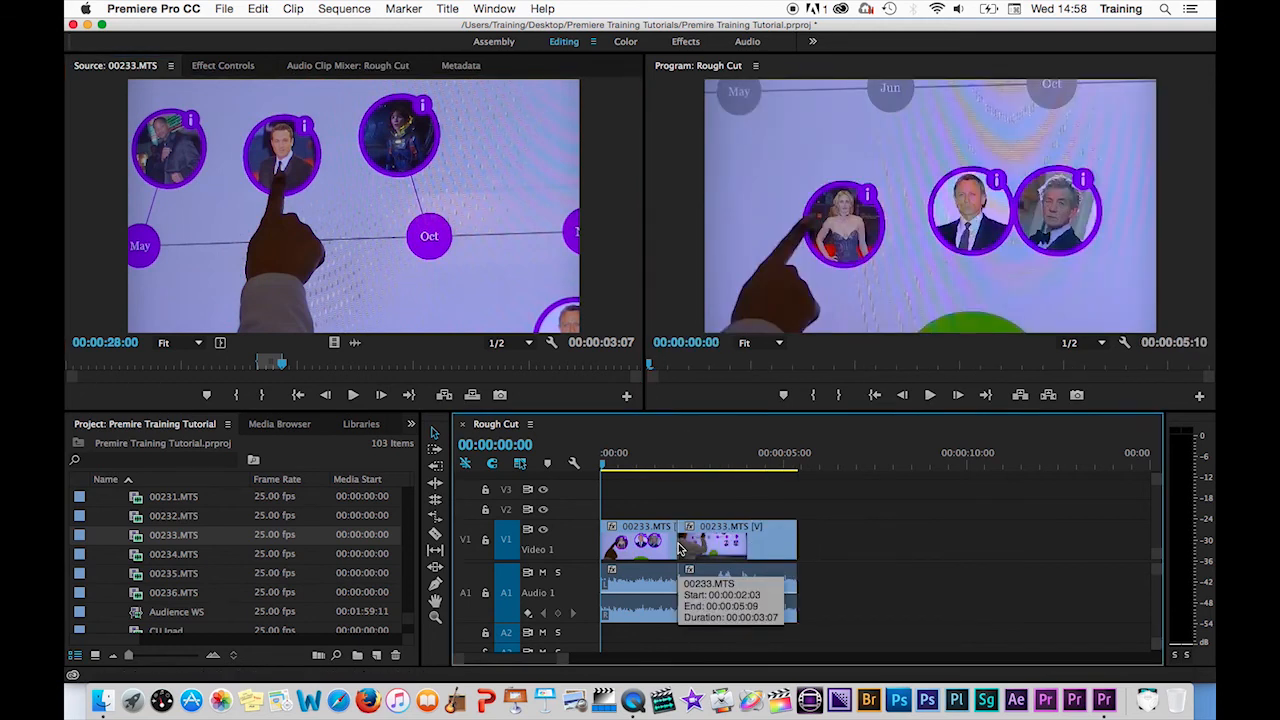
double_click(172, 552)
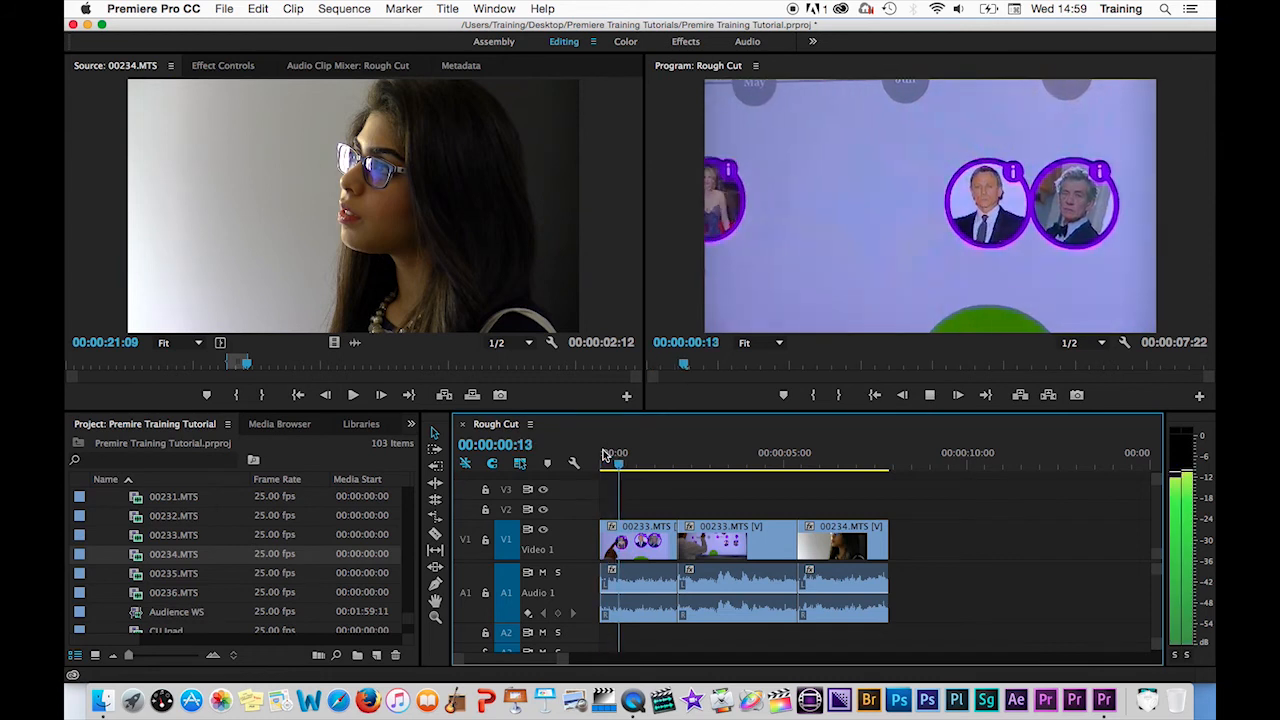
left_click(724, 464)
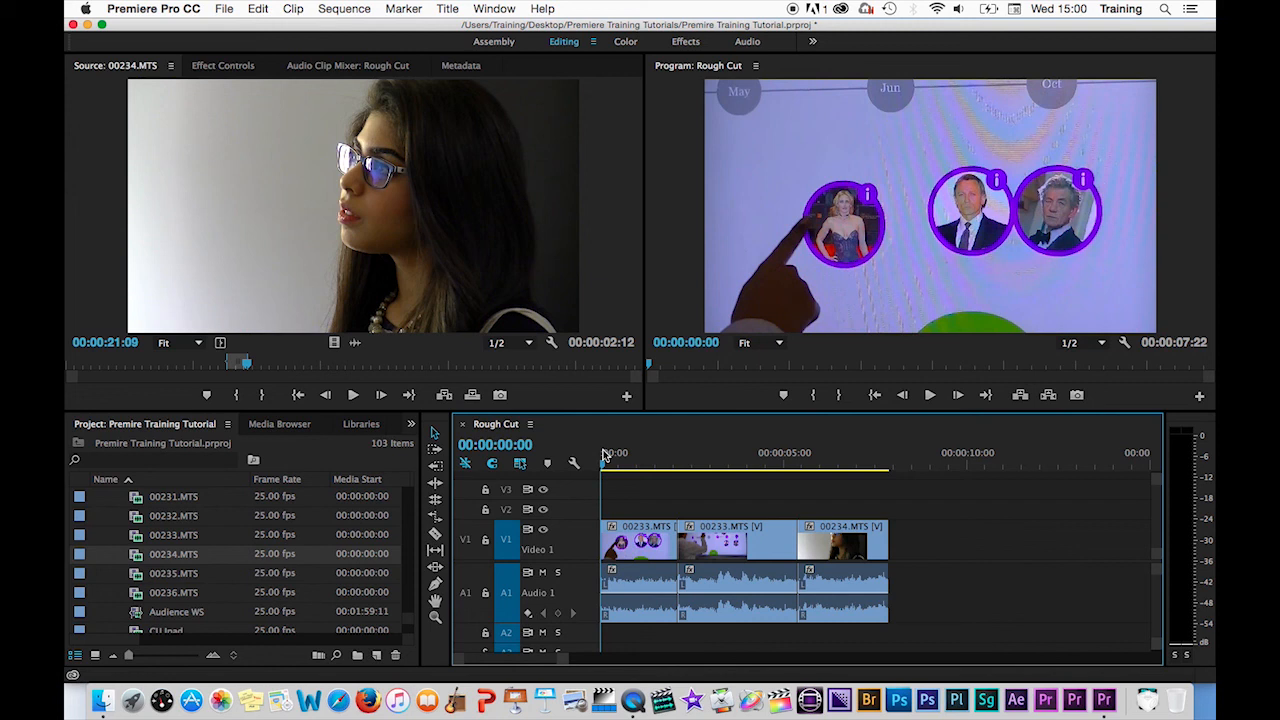
mouse_move(276, 236)
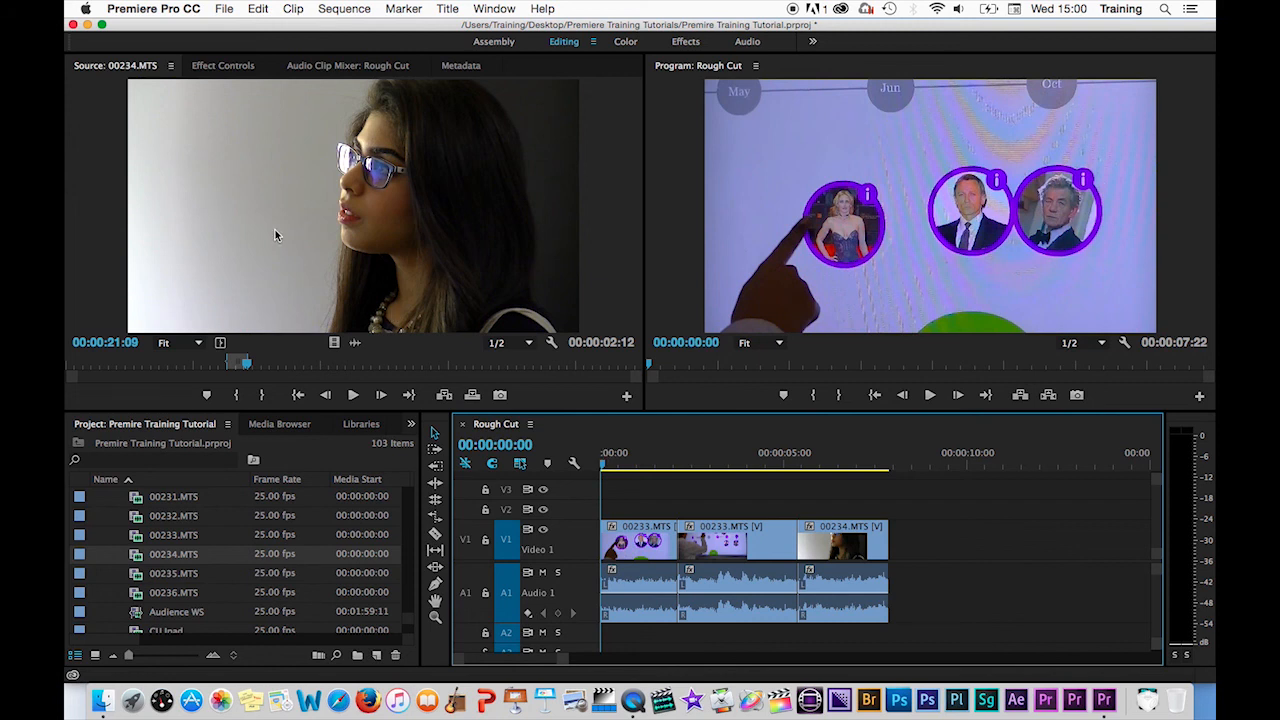